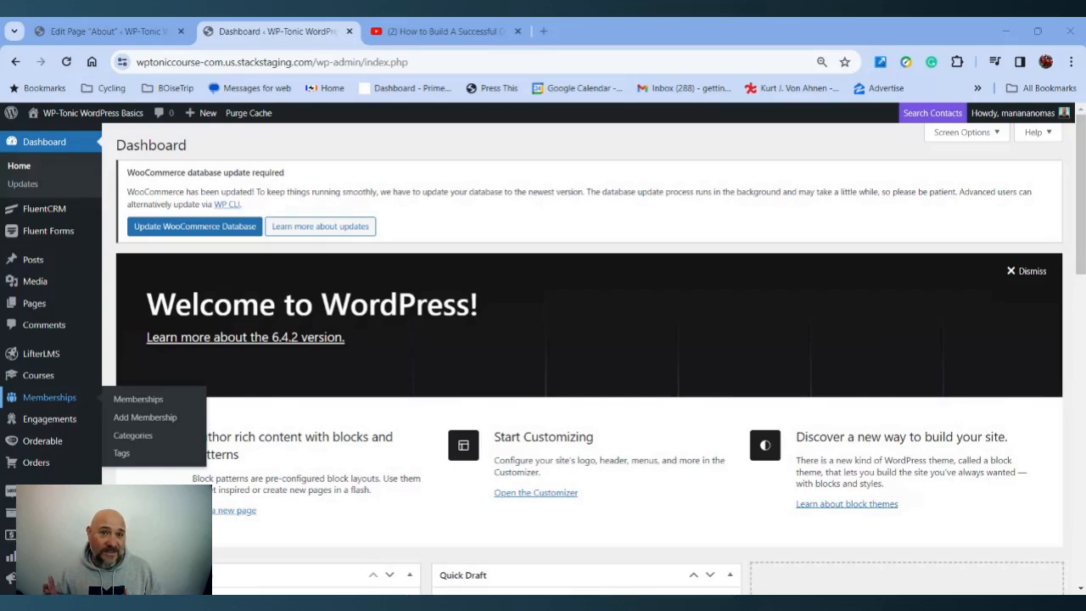
mouse_move(49, 419)
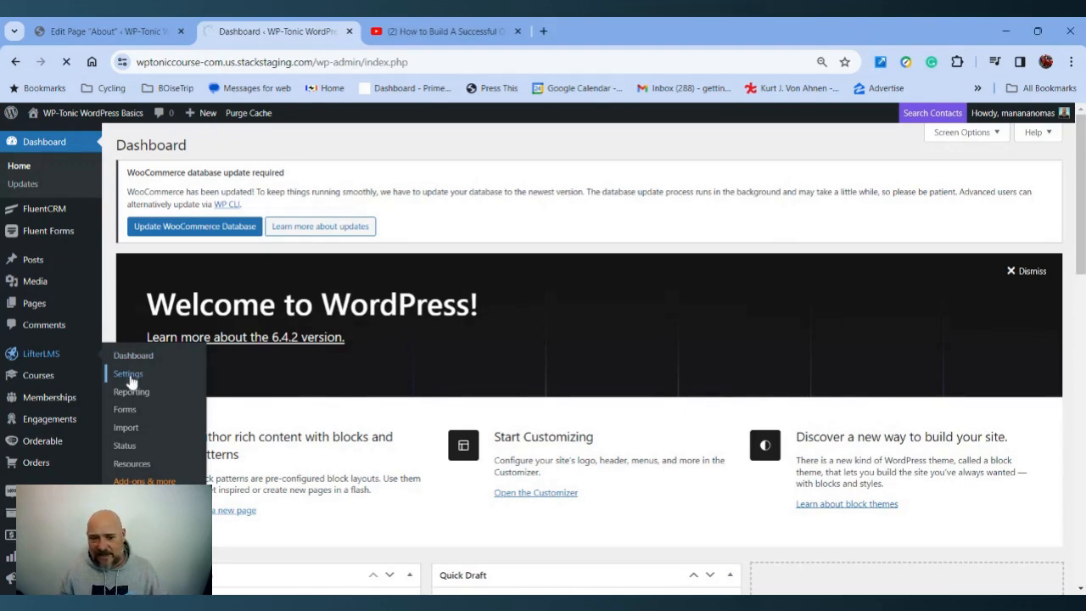
Open LifterLMS Settings and show the Accounts tab with the student dashboard options
left_click(127, 374)
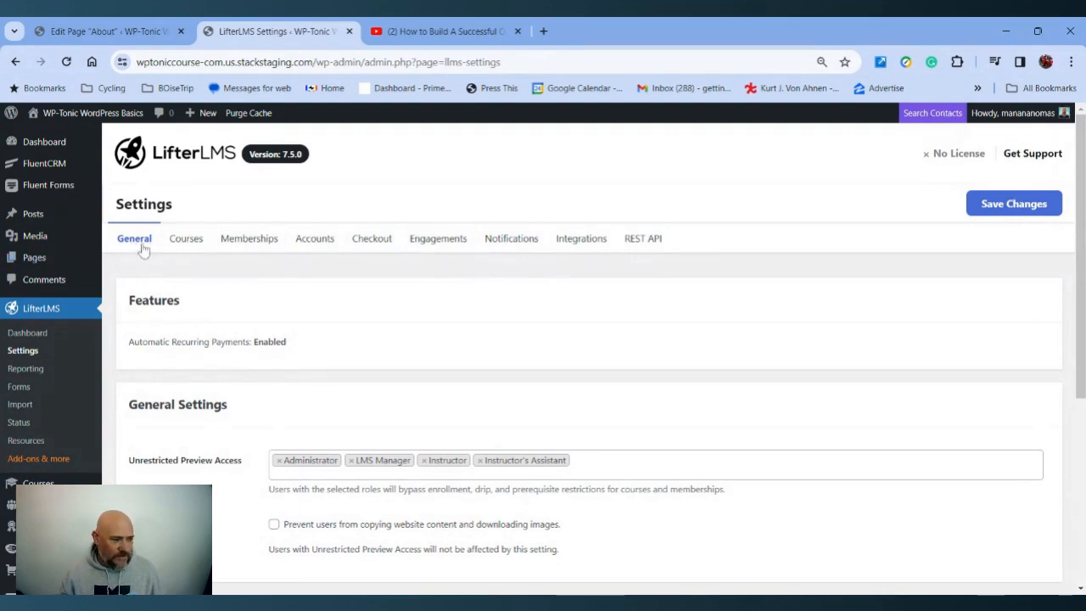
left_click(313, 237)
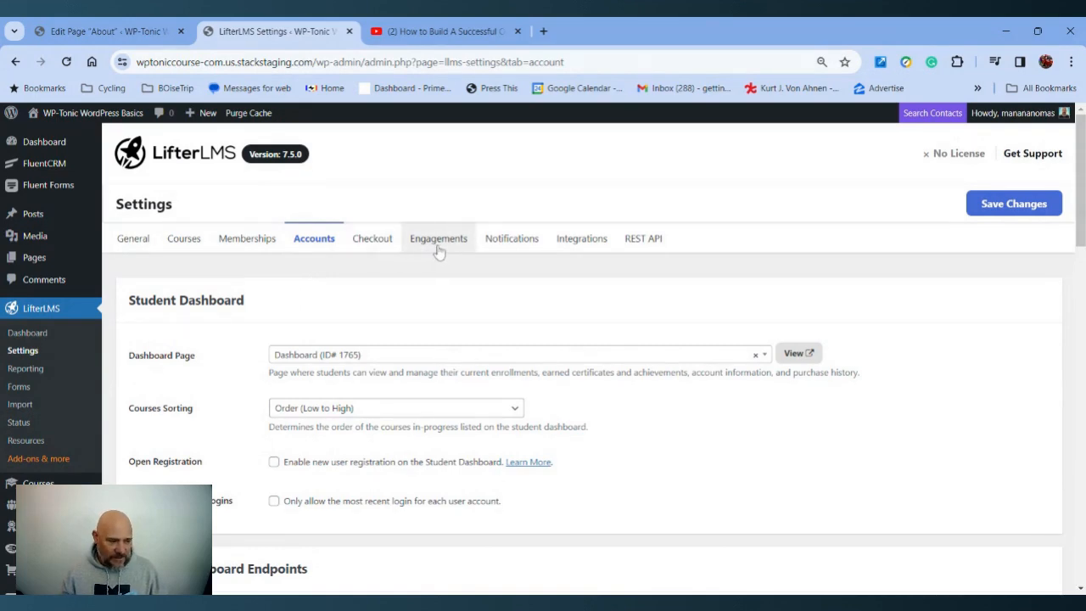
Review the Engagements email settings, then show the Enrollment (Email) notification under Notifications
left_click(438, 237)
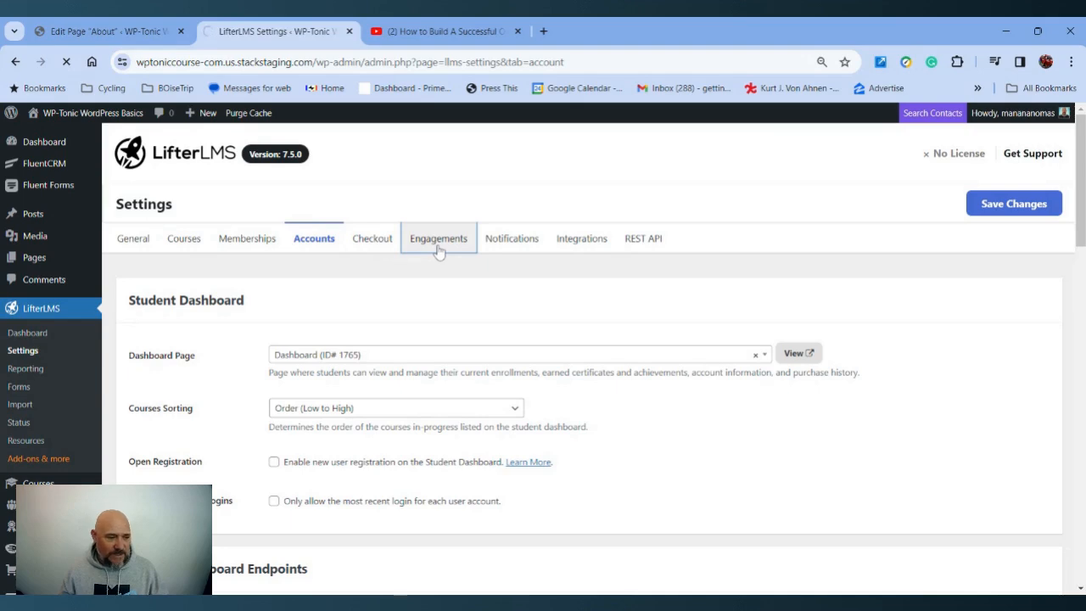
left_click(438, 237)
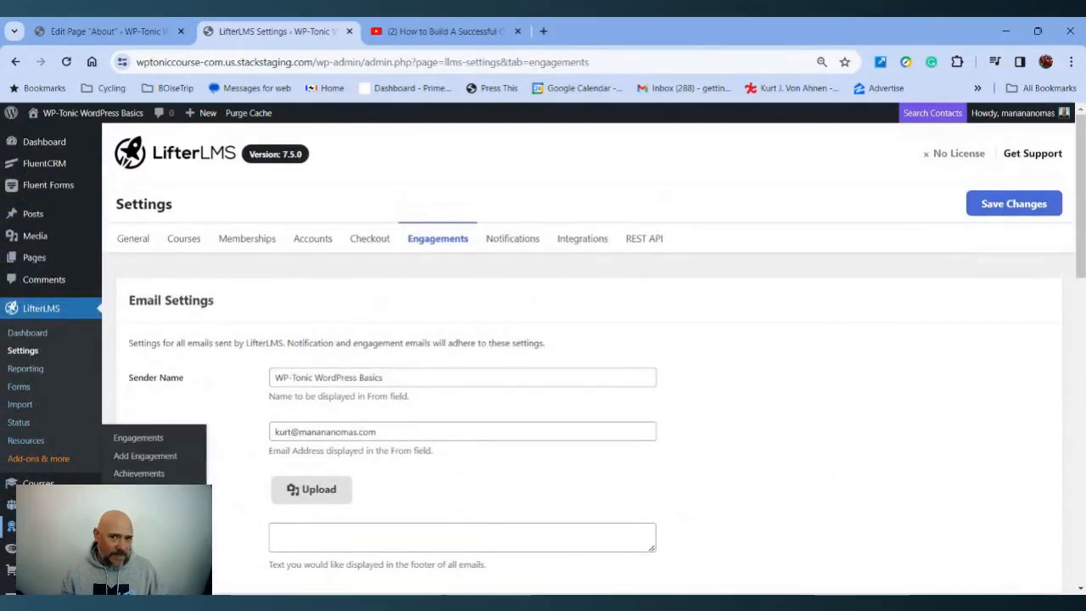
left_click(512, 237)
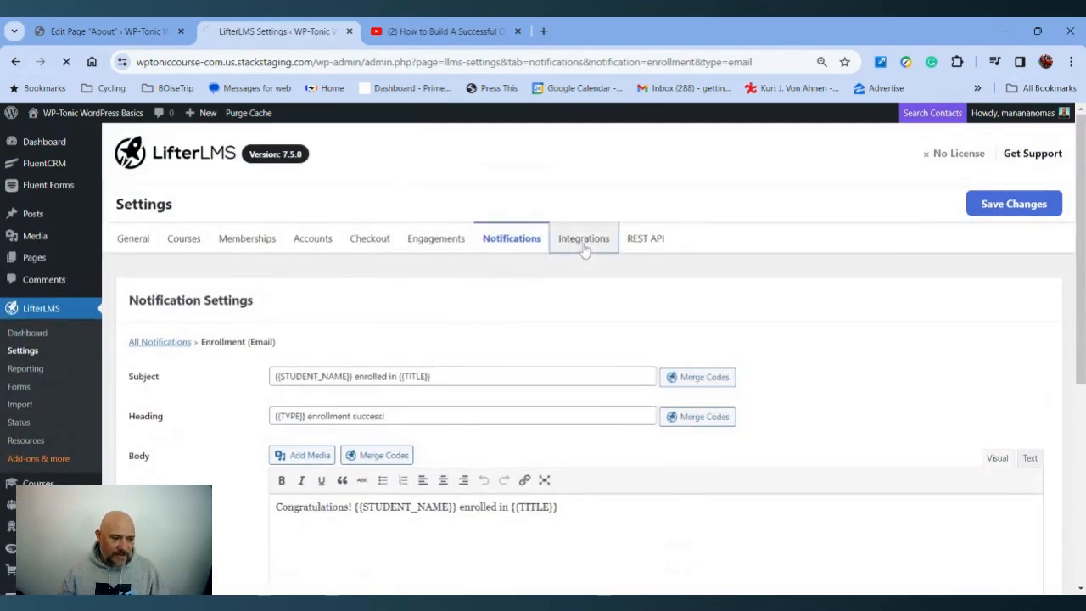
View the Integrations list, then start a REST API key described 'test' with Read permissions
left_click(583, 238)
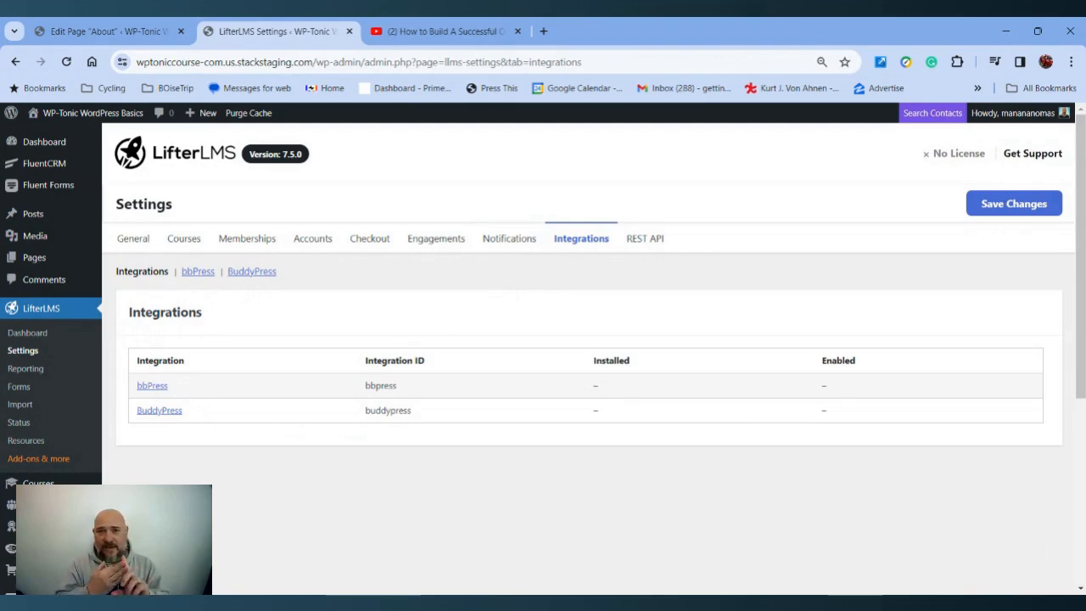
left_click(645, 237)
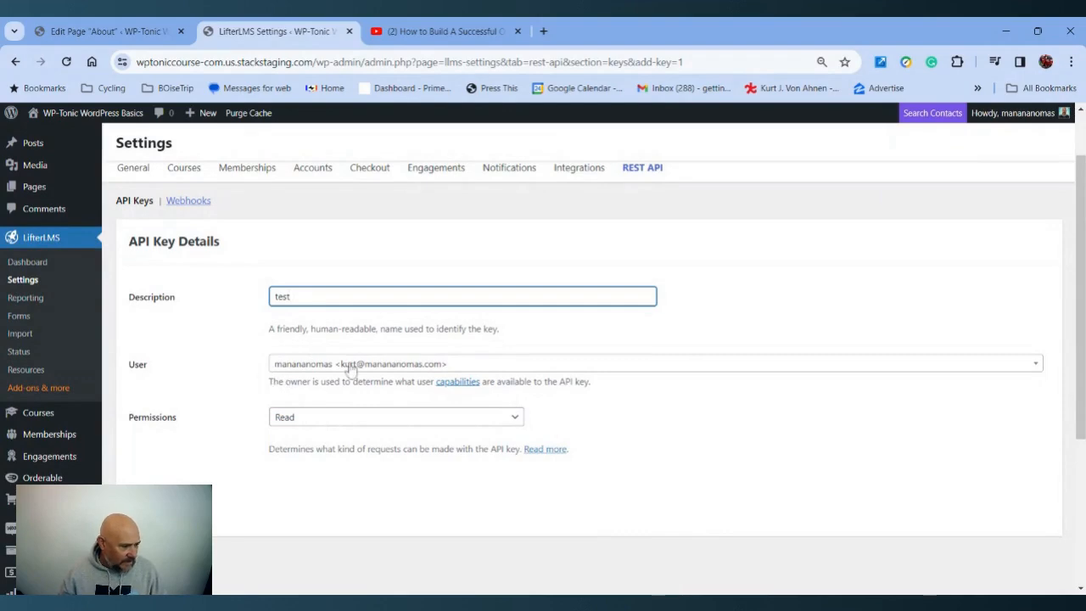